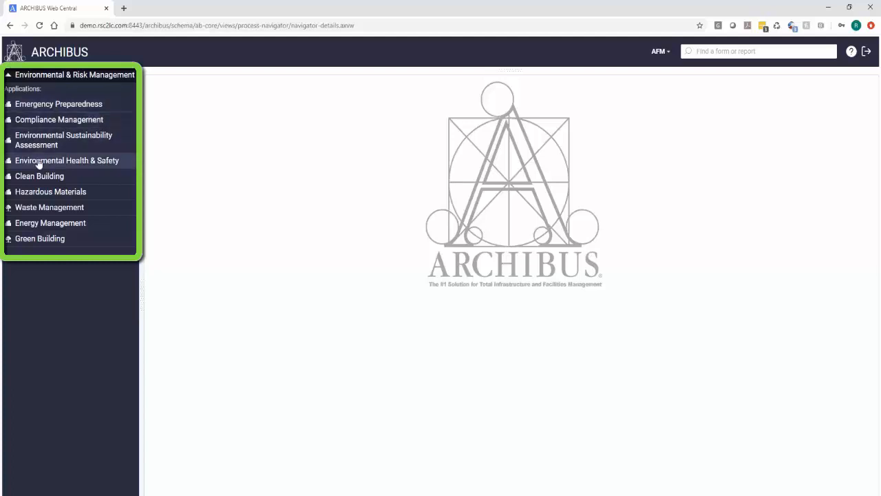
# - Navigate through Environmental Health & Safety to the Incident Reporting process
pyautogui.click(66, 159)
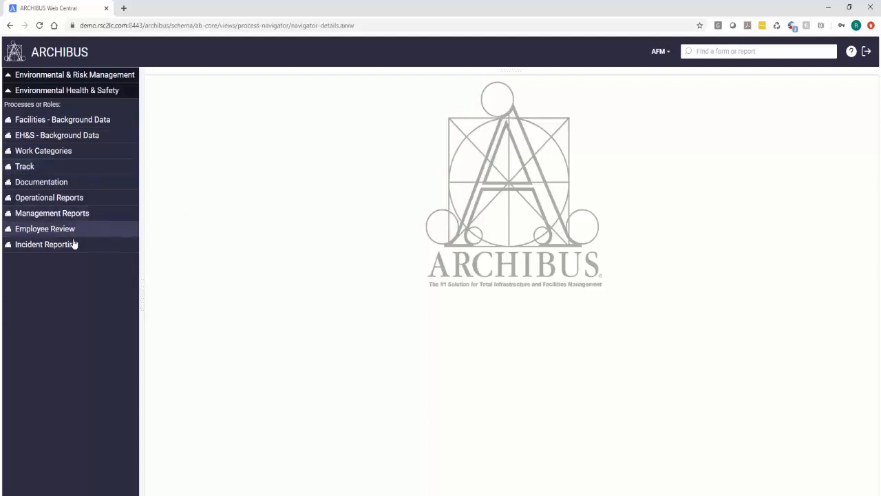
pyautogui.click(47, 244)
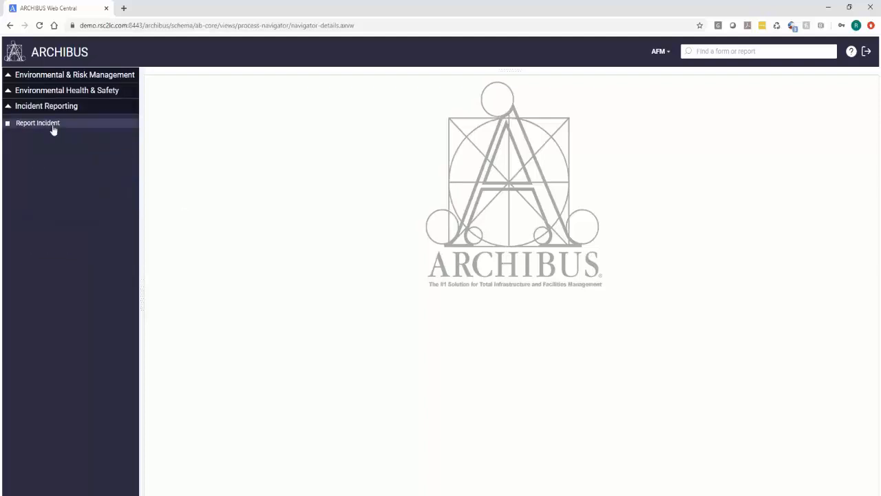
# - Report a CORONAVIRUS incident for the employee 'showing signs of the coronavirus' at site BOSSTE, building BOSMED
pyautogui.click(37, 123)
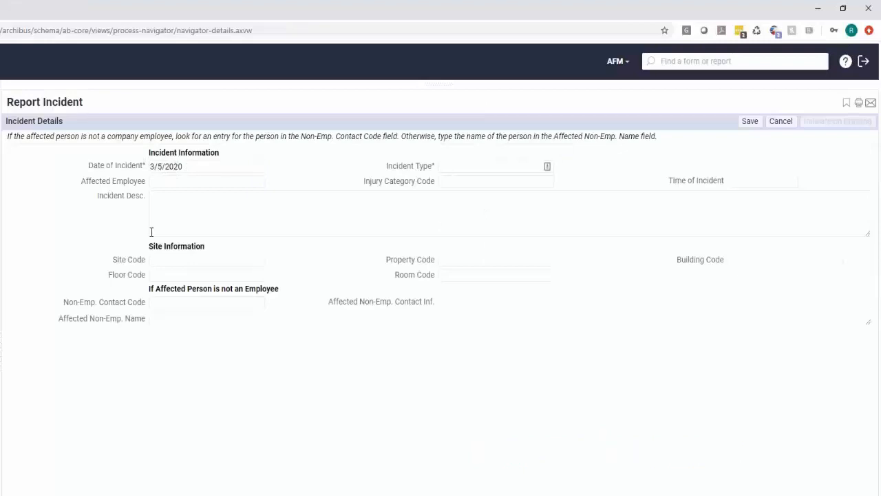
pyautogui.moveTo(385, 152)
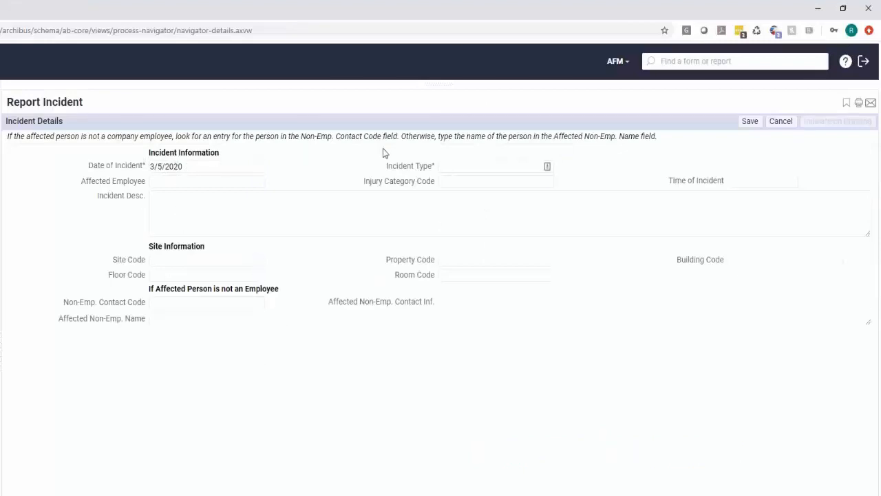
pyautogui.moveTo(99, 117)
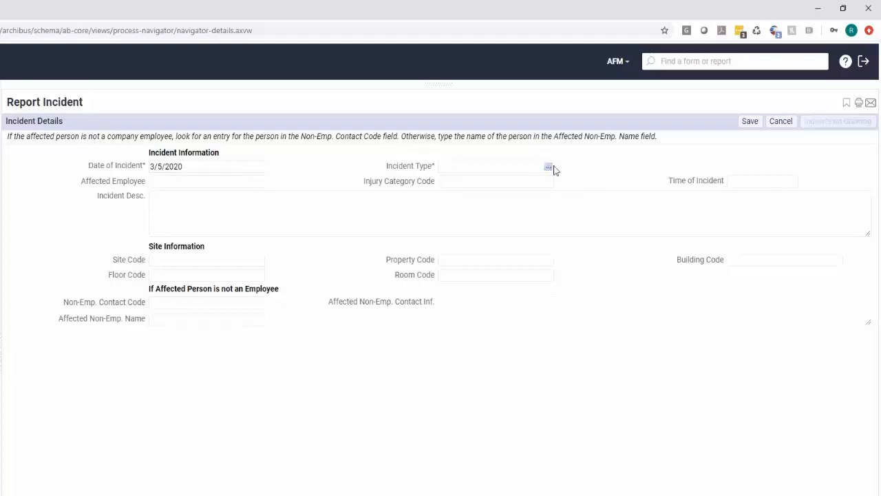
pyautogui.click(548, 165)
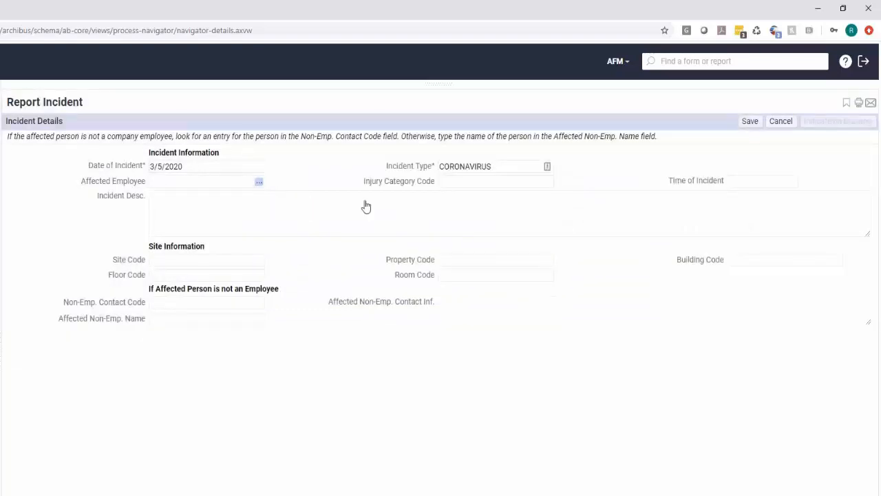
pyautogui.click(259, 182)
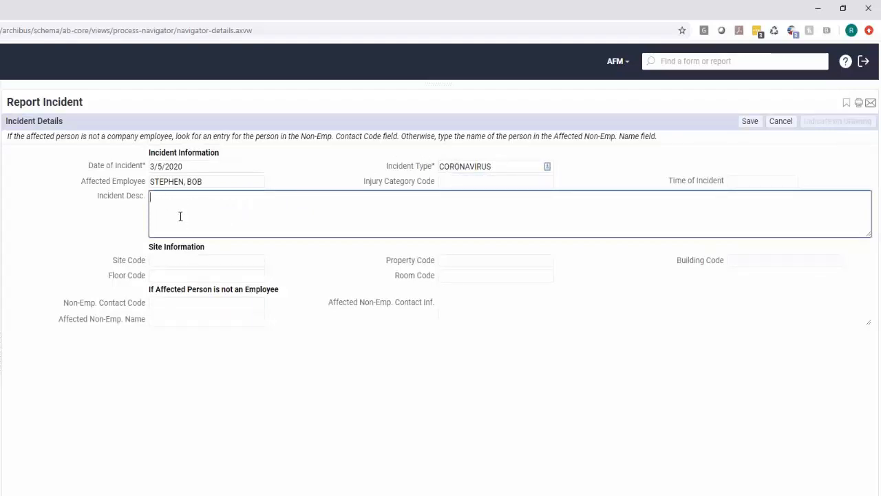
pyautogui.write('showing signs of the coronavirus')
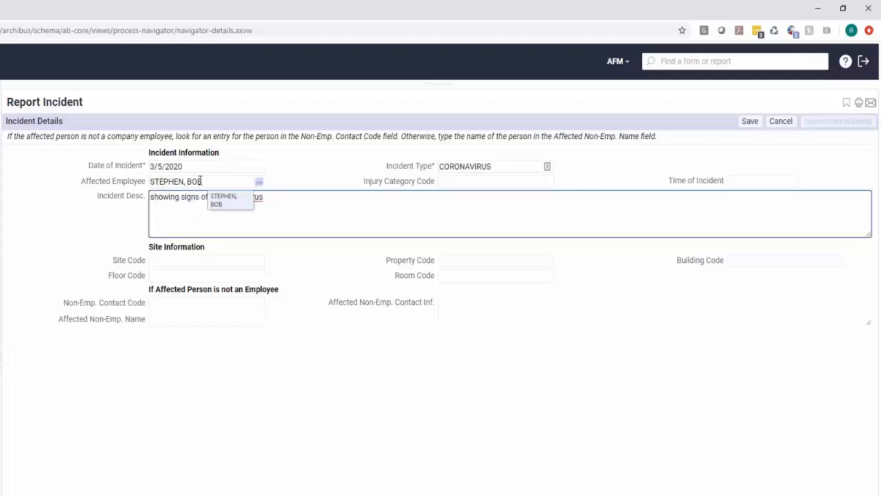
pyautogui.click(207, 260)
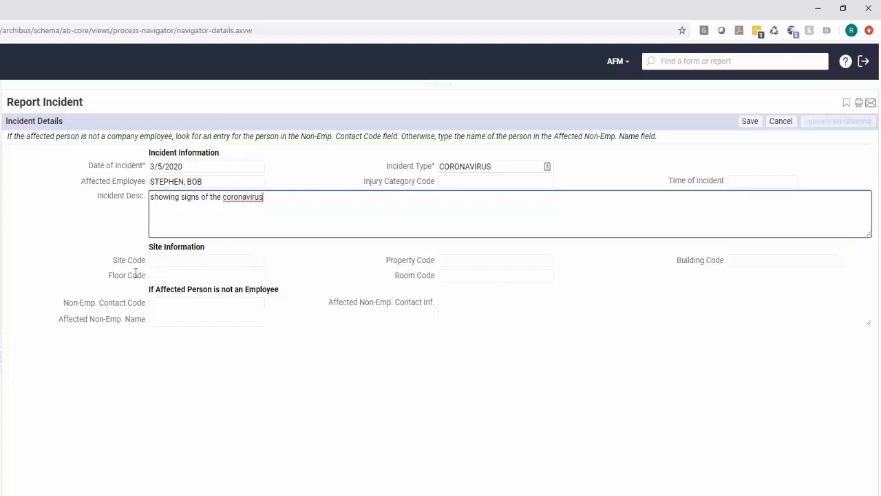
pyautogui.moveTo(113, 267)
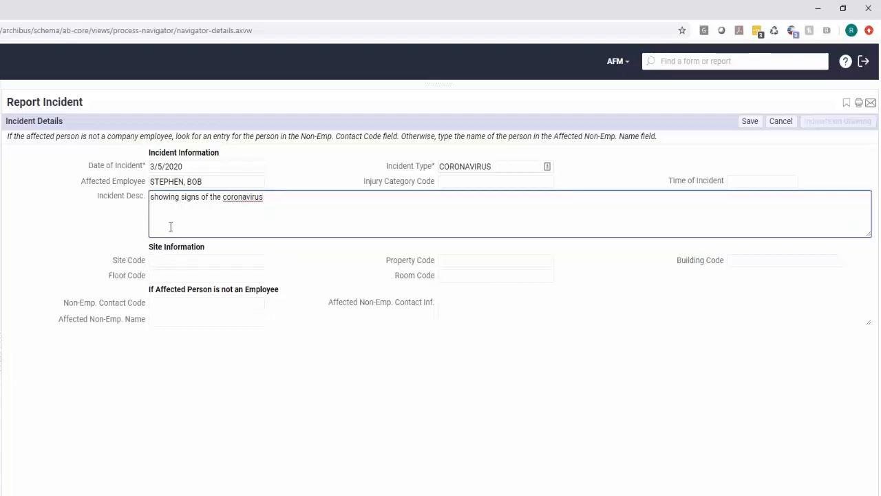
pyautogui.moveTo(161, 229)
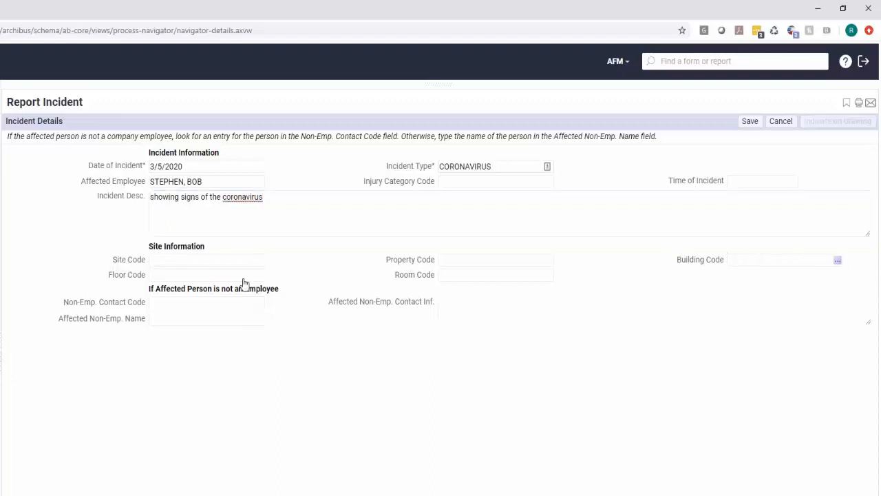
pyautogui.click(837, 259)
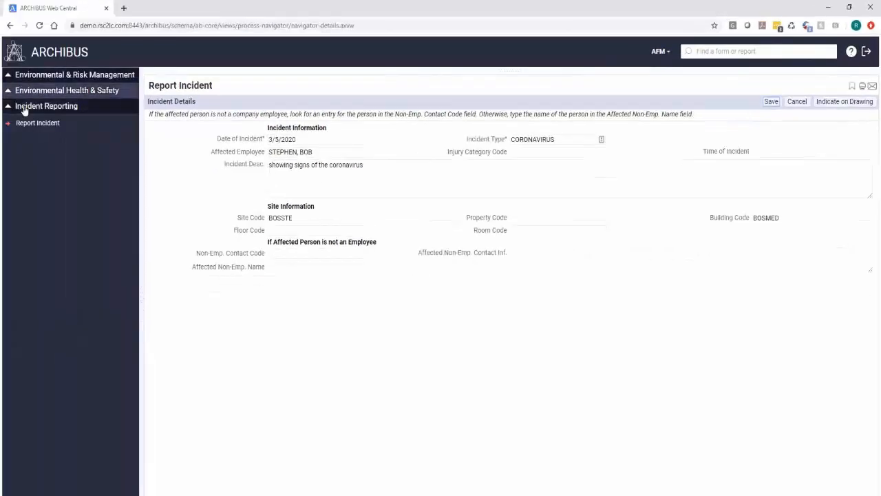
# - Track incident 31, review its site information and locate it on the building drawing
pyautogui.click(25, 104)
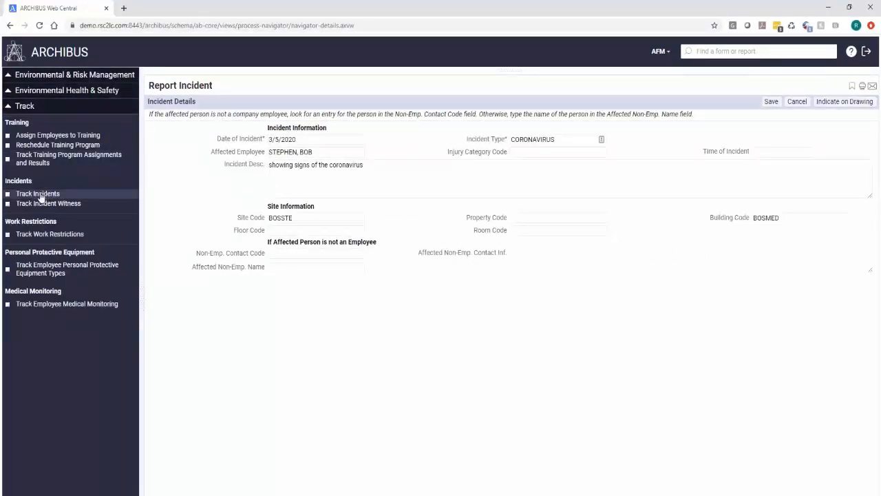
pyautogui.click(39, 193)
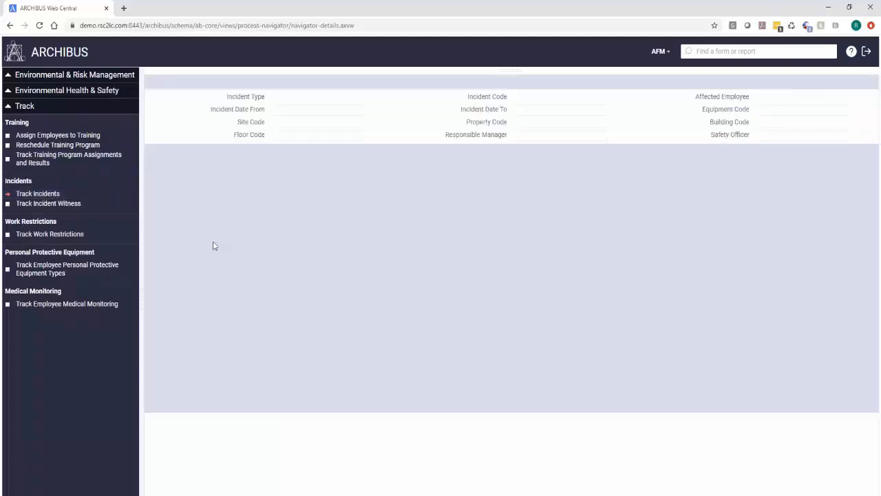
pyautogui.click(37, 193)
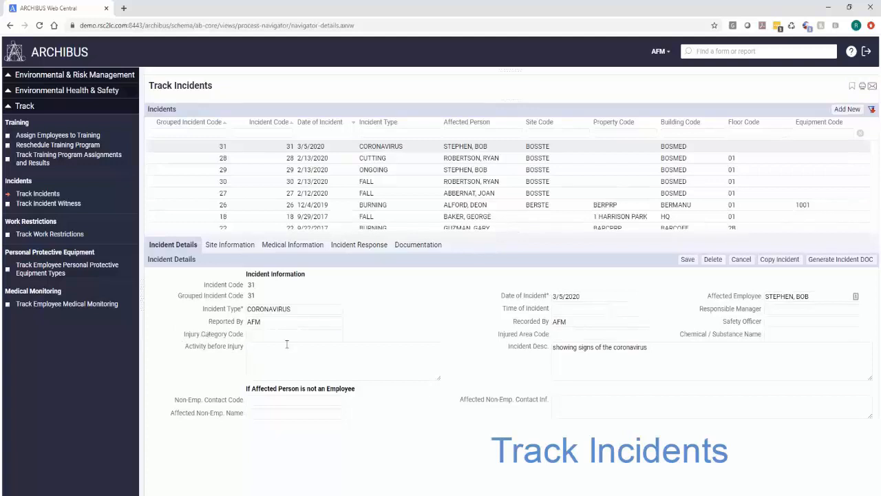
pyautogui.moveTo(267, 347)
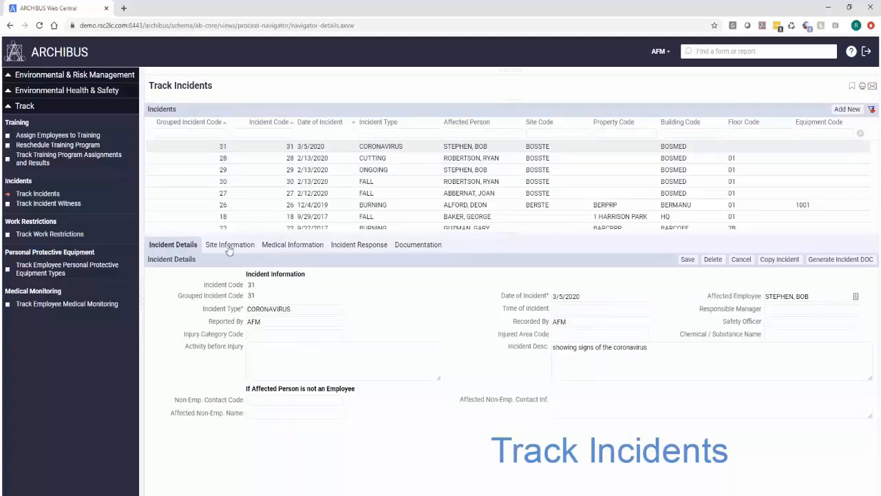
pyautogui.click(229, 245)
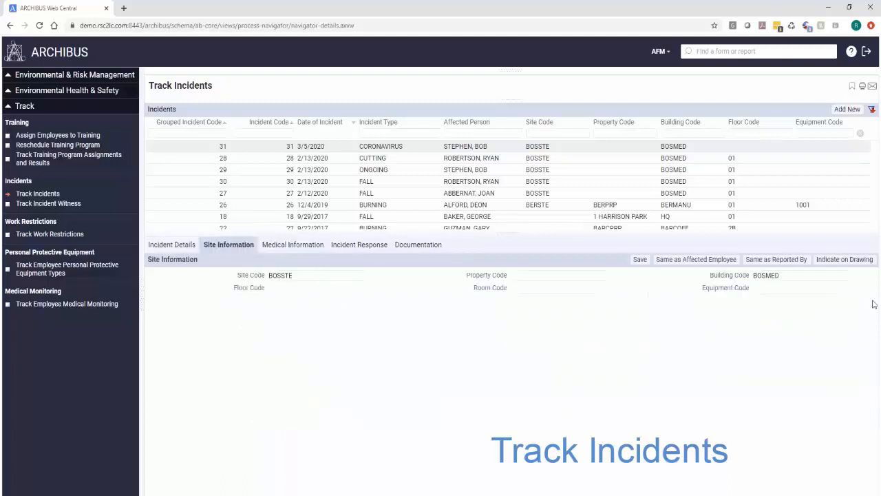
pyautogui.moveTo(844, 259)
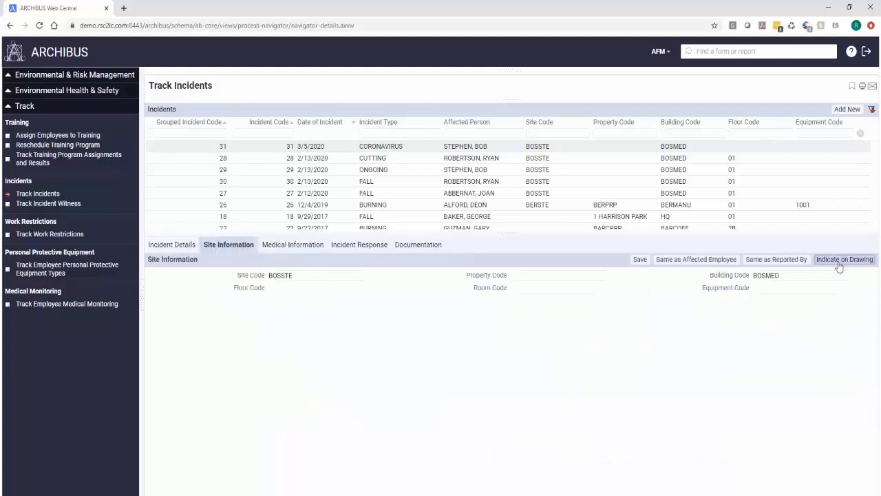
pyautogui.click(843, 259)
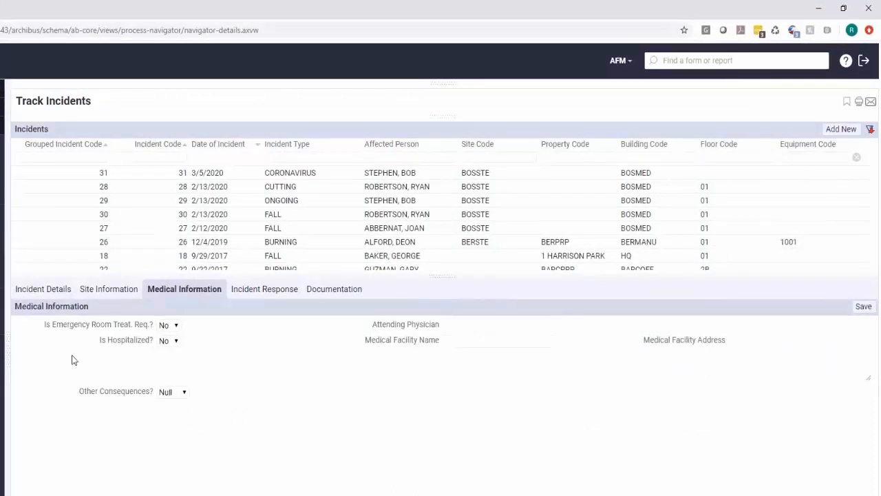
# - Mark emergency room treatment Yes and other consequences Death for incident 31
pyautogui.click(168, 325)
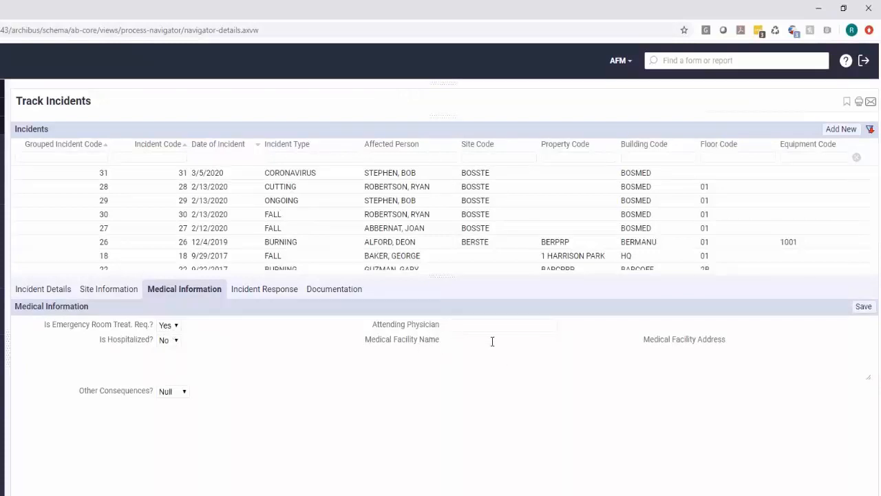
pyautogui.moveTo(138, 386)
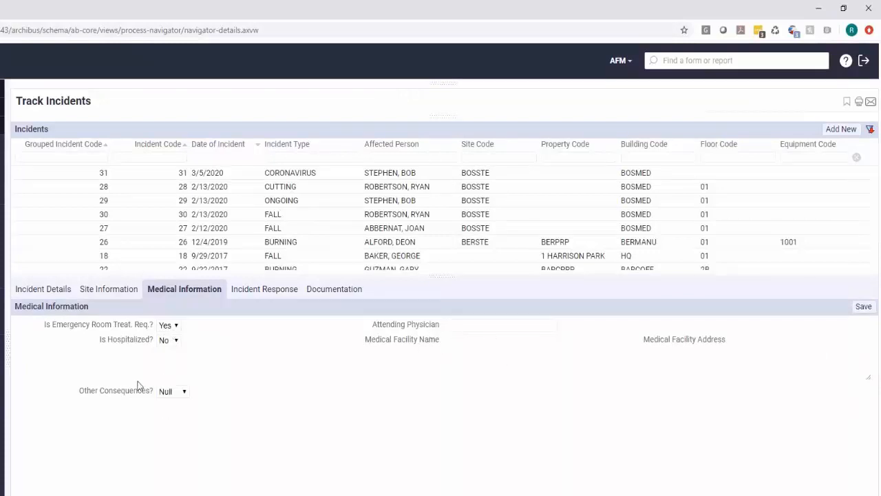
pyautogui.click(172, 391)
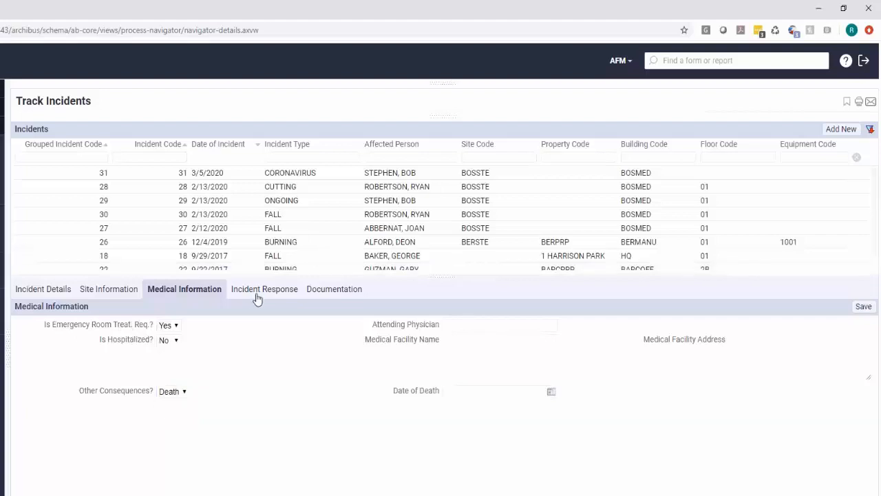
pyautogui.click(265, 289)
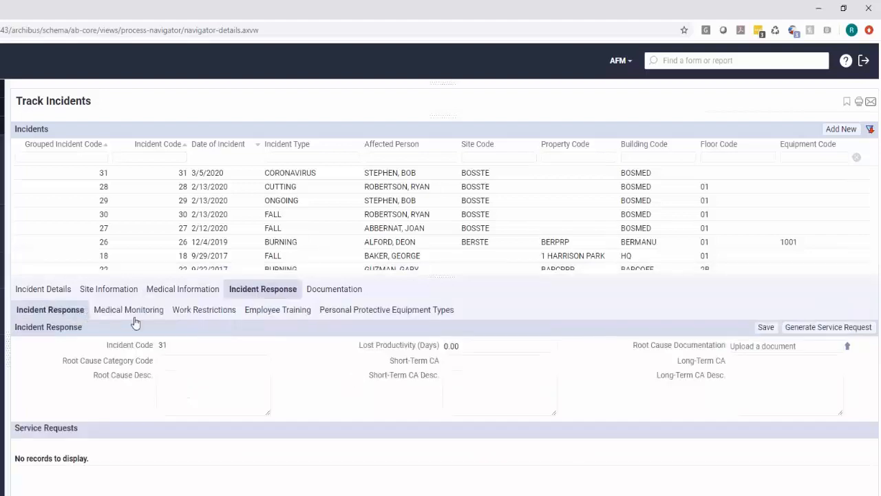
# - Assign medical monitoring code 20 dated 3/21/2020 to the affected employee
pyautogui.click(128, 308)
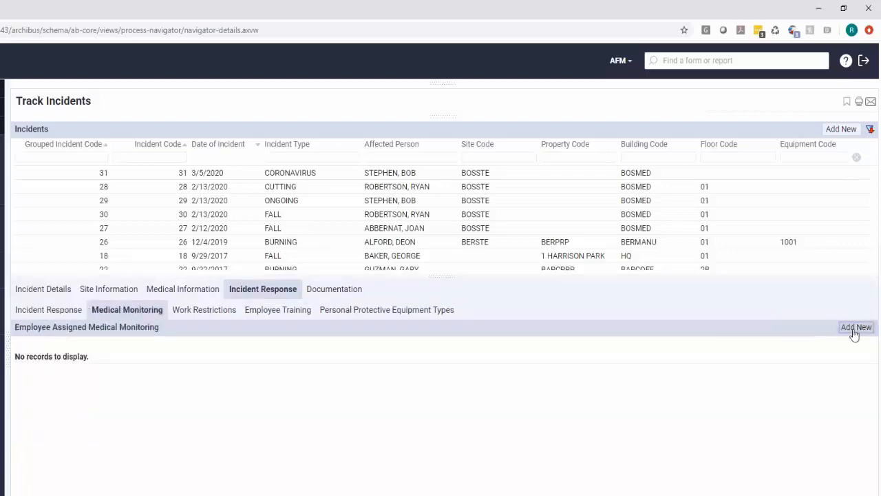
pyautogui.click(856, 328)
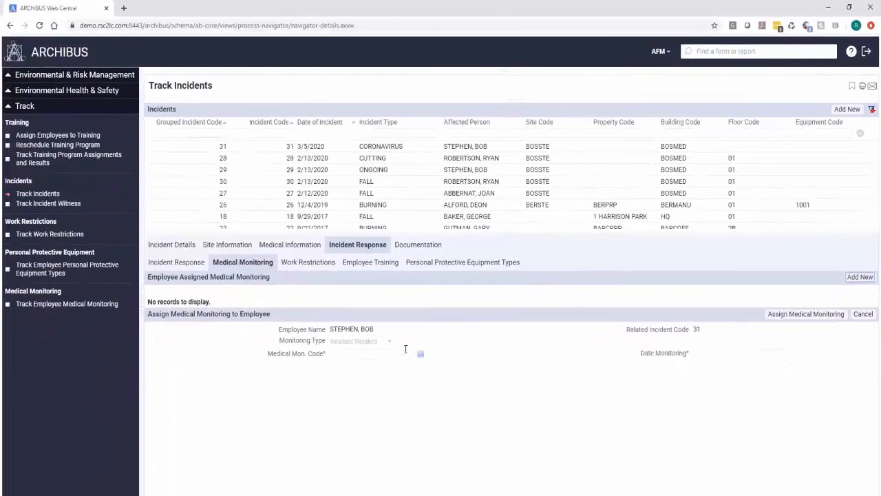
pyautogui.write('20')
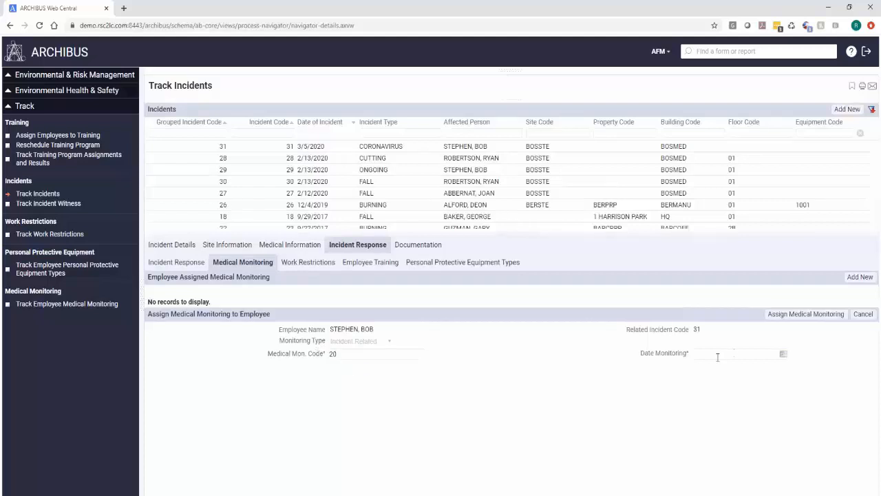
pyautogui.moveTo(782, 353)
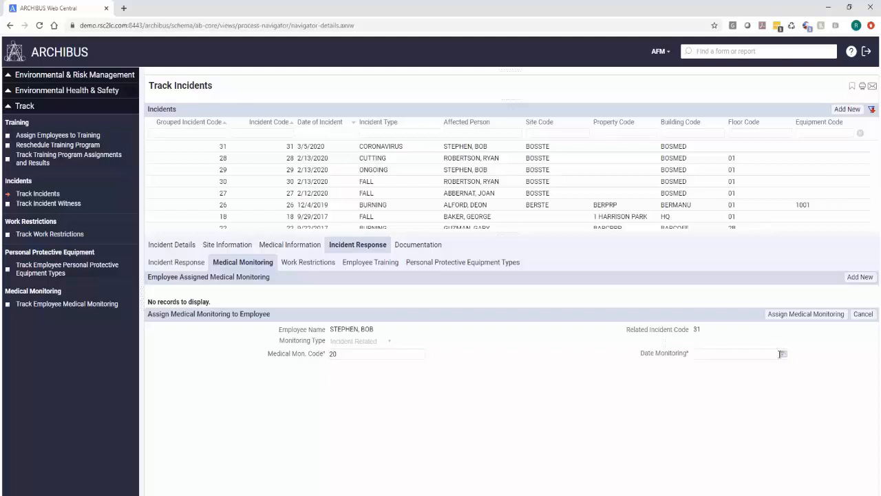
pyautogui.write('3/21/2020')
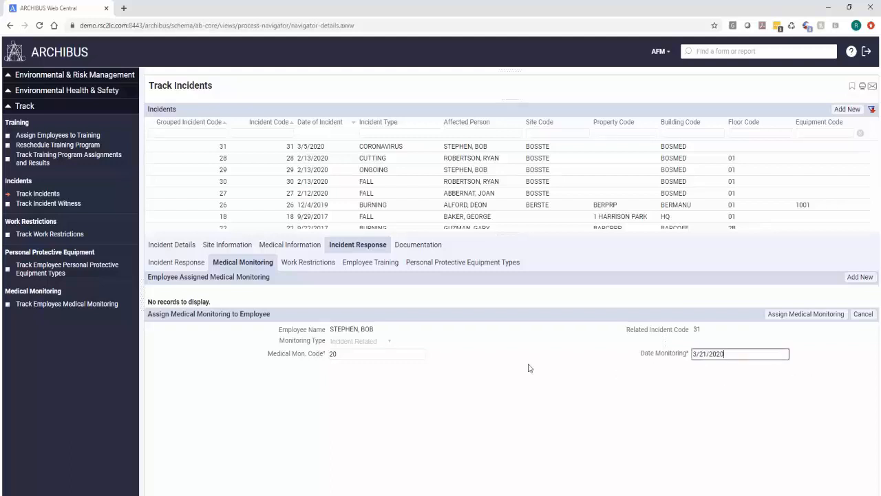
pyautogui.click(805, 313)
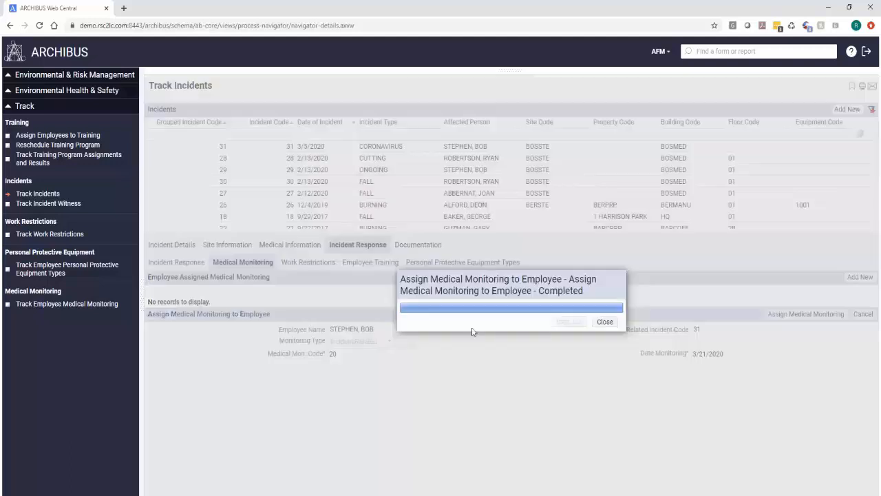
pyautogui.click(605, 322)
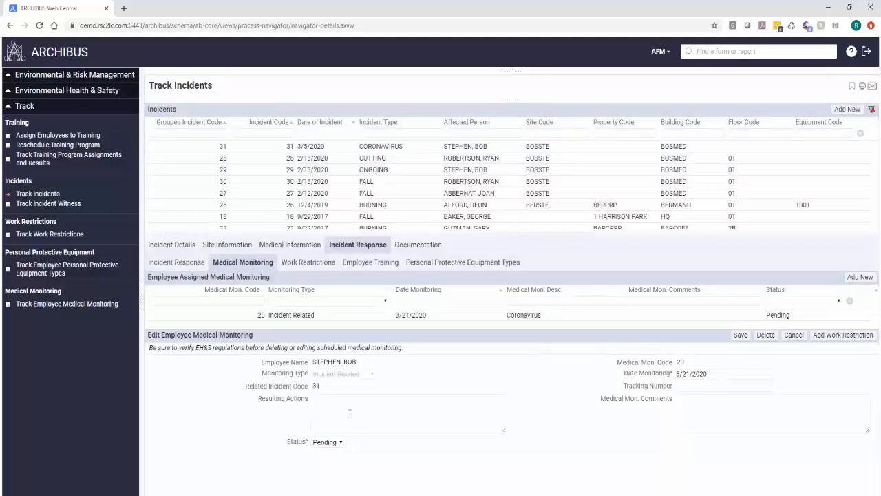
pyautogui.moveTo(565, 392)
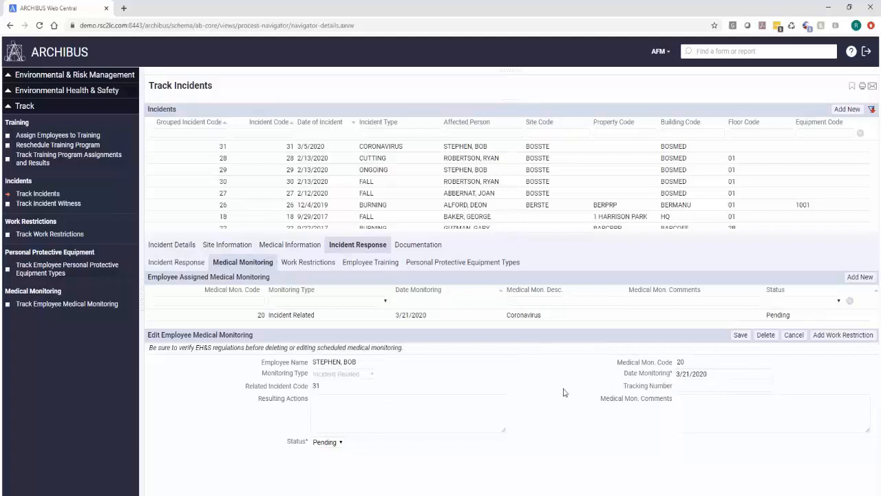
pyautogui.moveTo(352, 300)
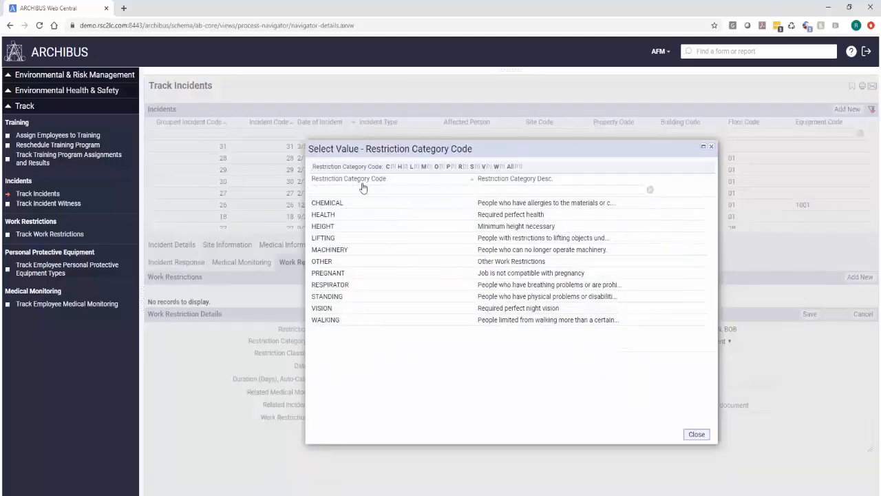
# - Save a temporary away-from-work restriction 3/5/2020–3/31/2020 linked to medical monitoring 20
pyautogui.click(696, 434)
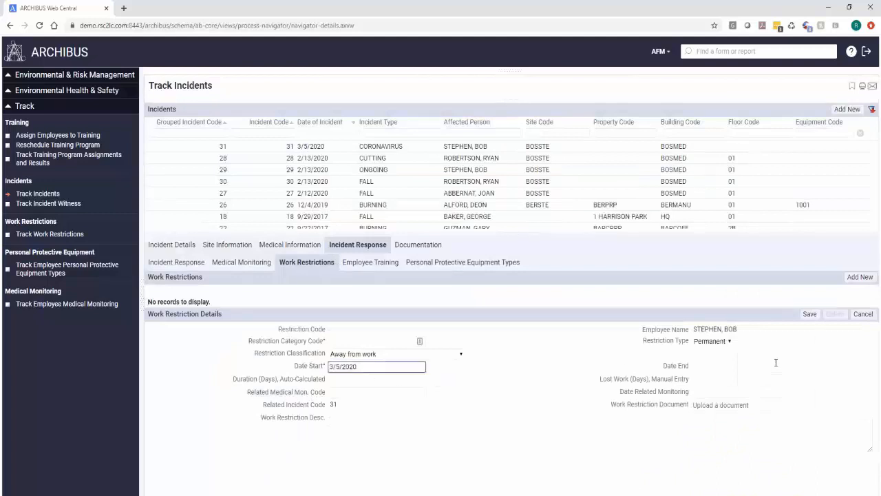
pyautogui.click(728, 341)
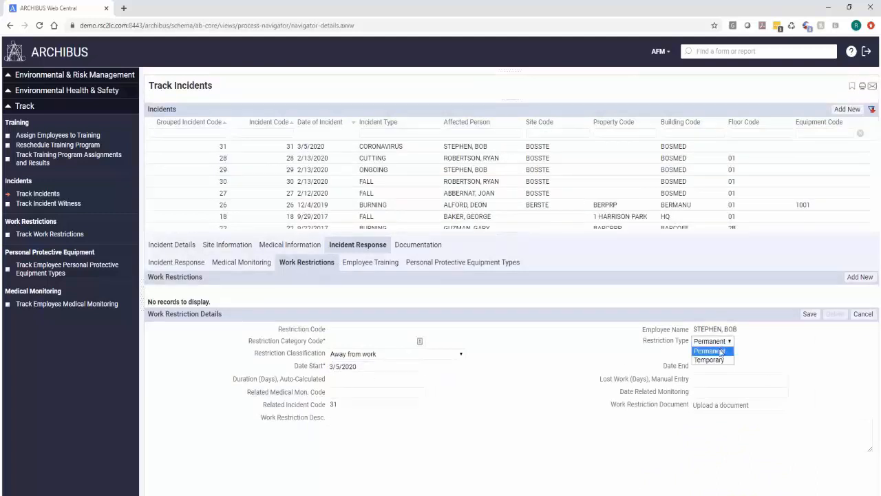
pyautogui.click(709, 359)
pyautogui.write('3/31/2020')
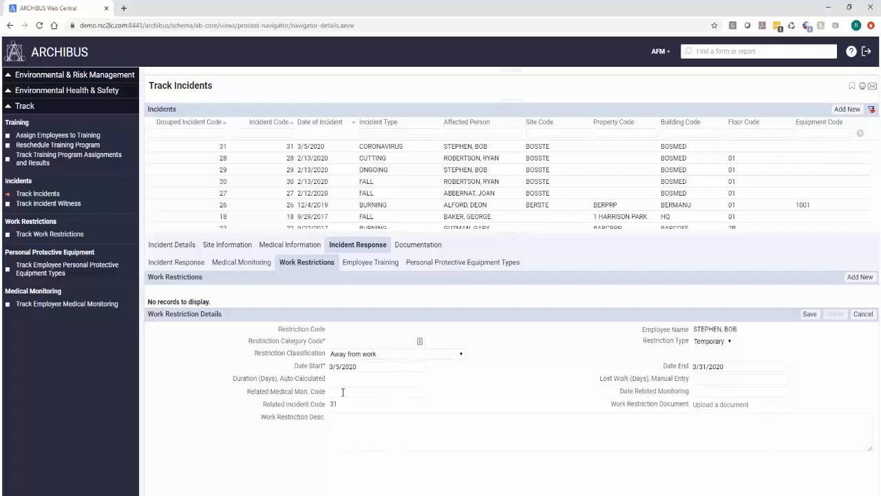
pyautogui.moveTo(376, 387)
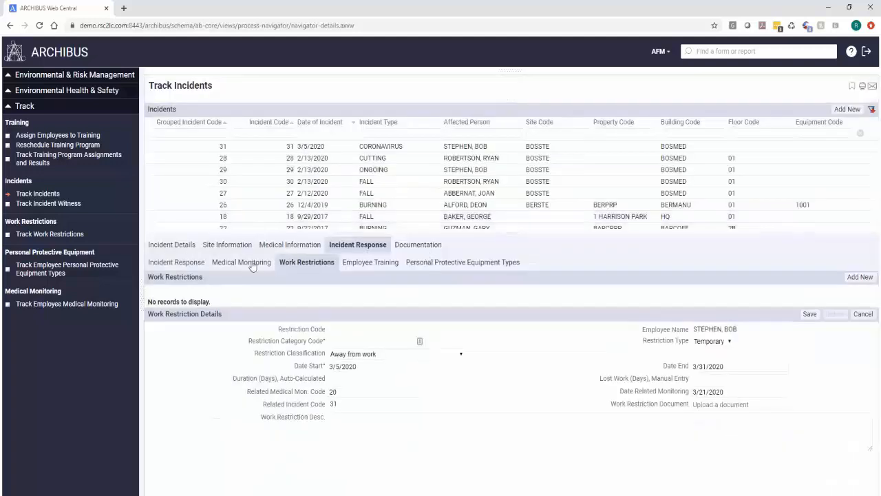
pyautogui.moveTo(780, 325)
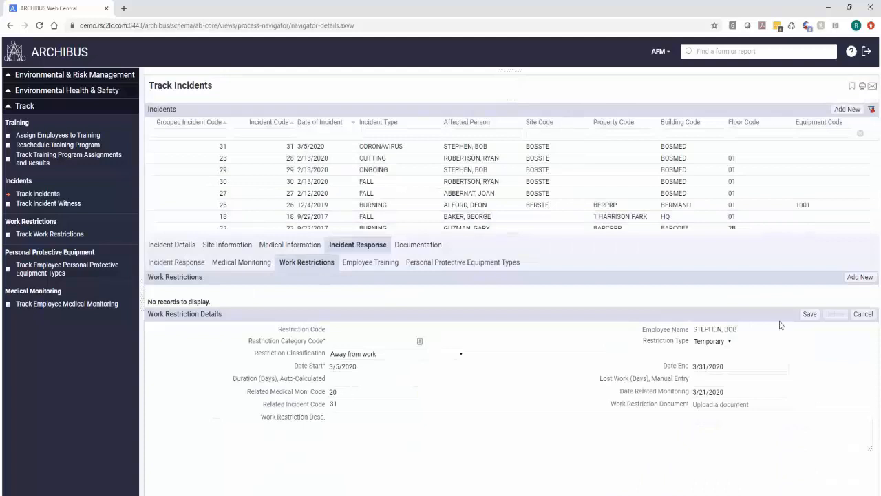
pyautogui.click(810, 314)
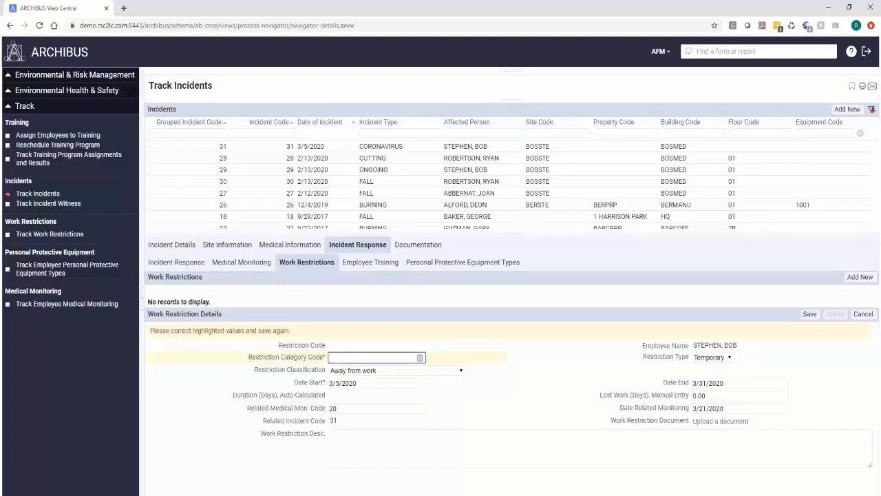
# - Add a training assignment for the employee with program SAFETY MANAG
pyautogui.click(369, 261)
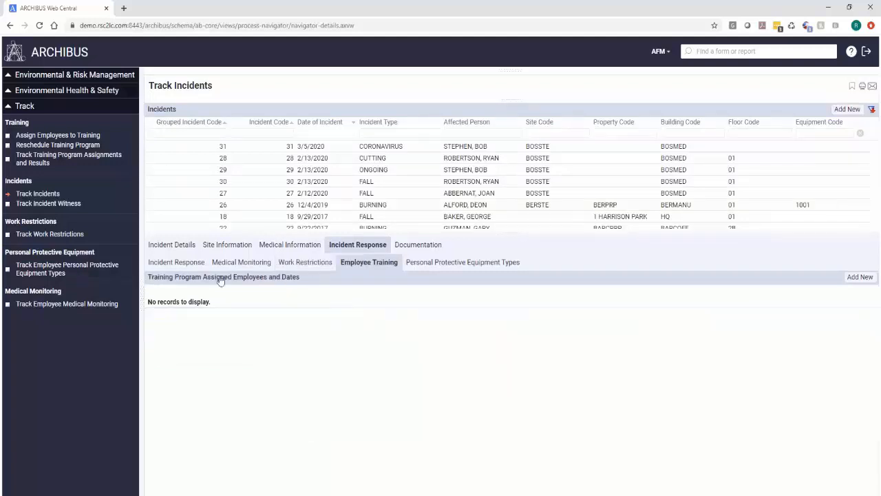
pyautogui.moveTo(287, 316)
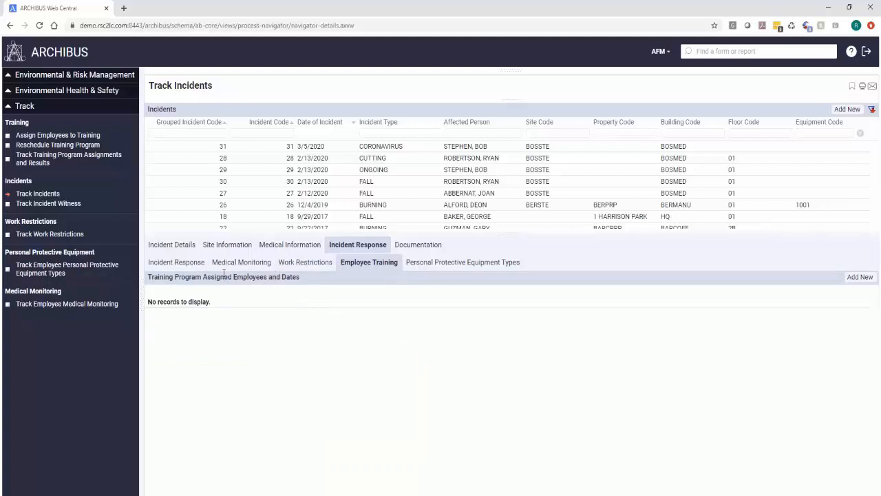
pyautogui.click(859, 275)
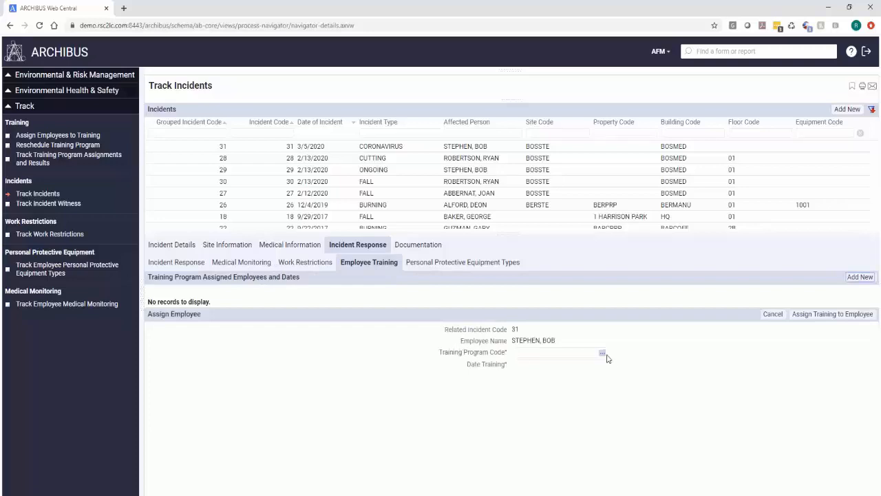
pyautogui.click(601, 352)
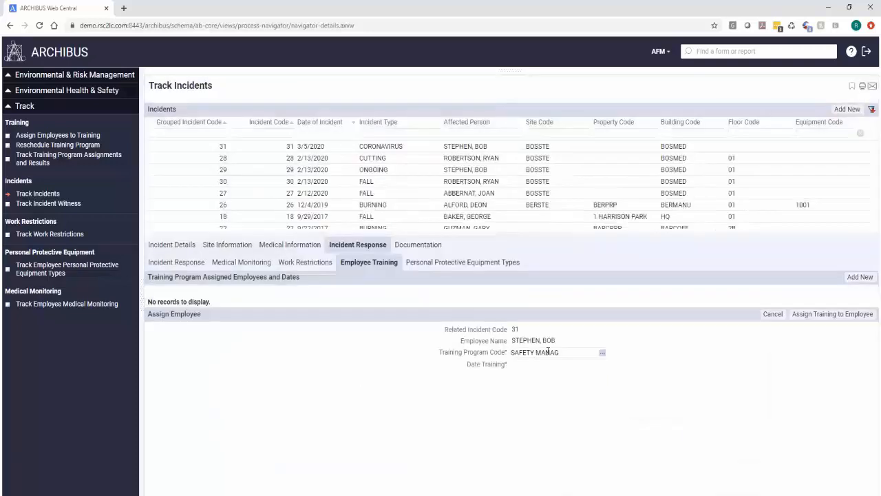
pyautogui.click(550, 352)
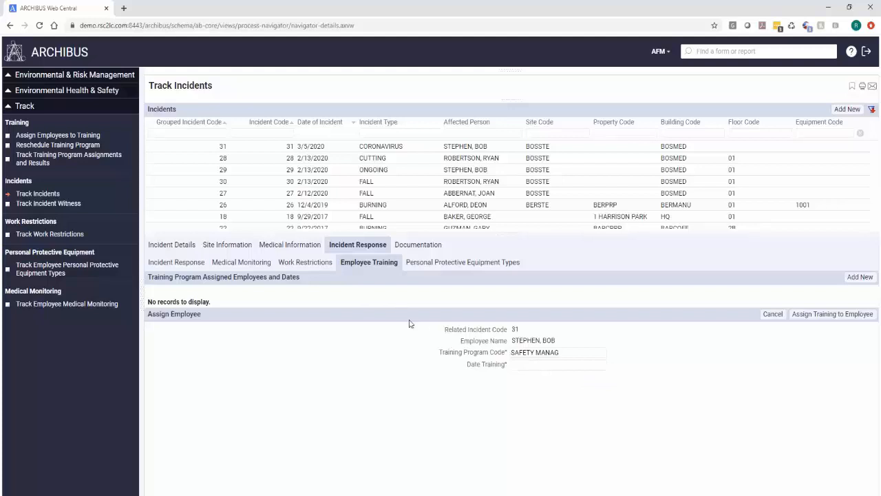
pyautogui.moveTo(446, 400)
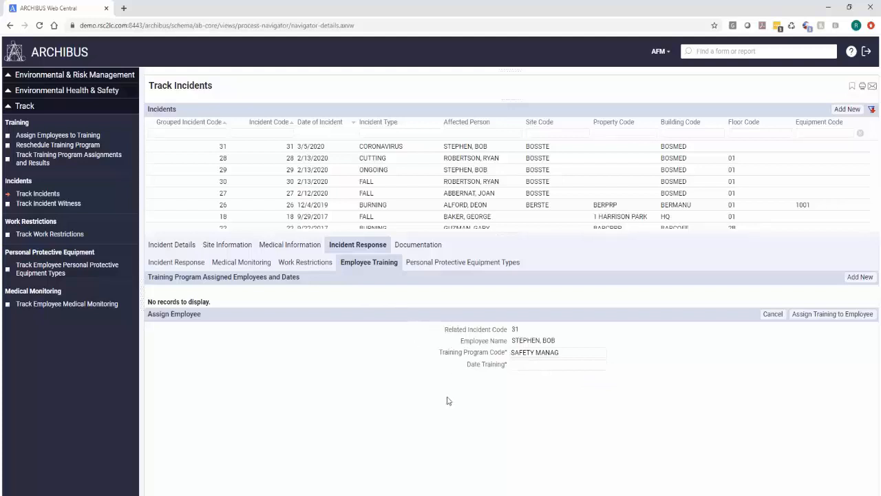
# - Generate a SERVICE DESK - MAINTENANCE request, problem type HOUSEKEEPING, deep clean, 1-day priority
pyautogui.click(177, 261)
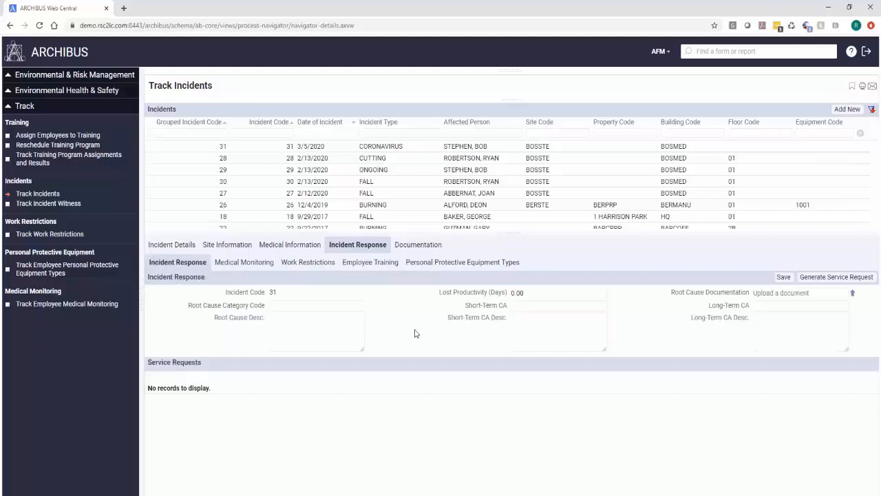
pyautogui.moveTo(408, 311)
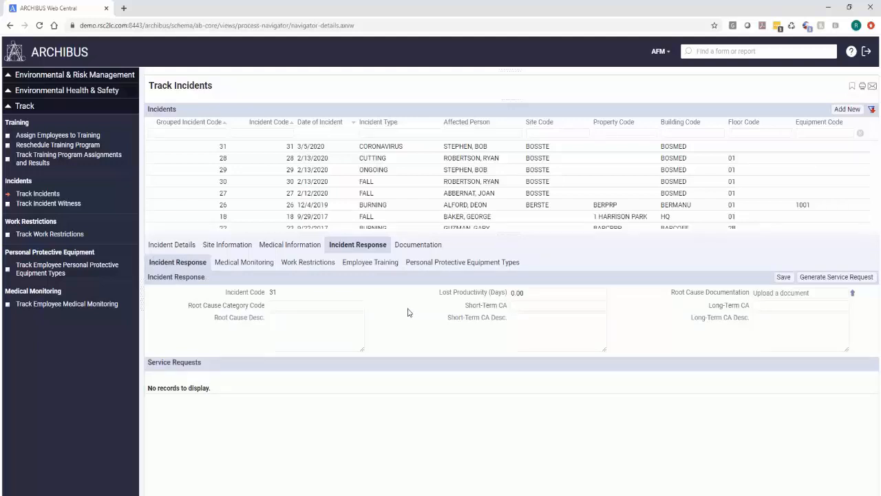
pyautogui.click(837, 277)
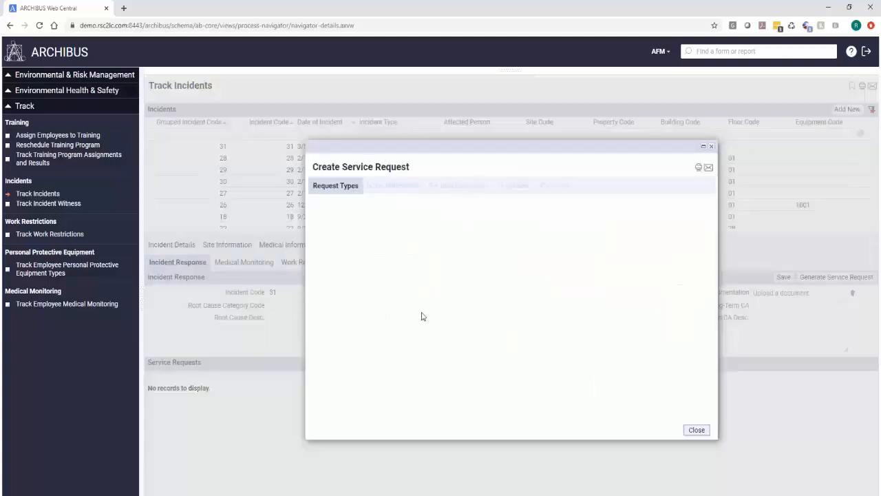
pyautogui.click(392, 184)
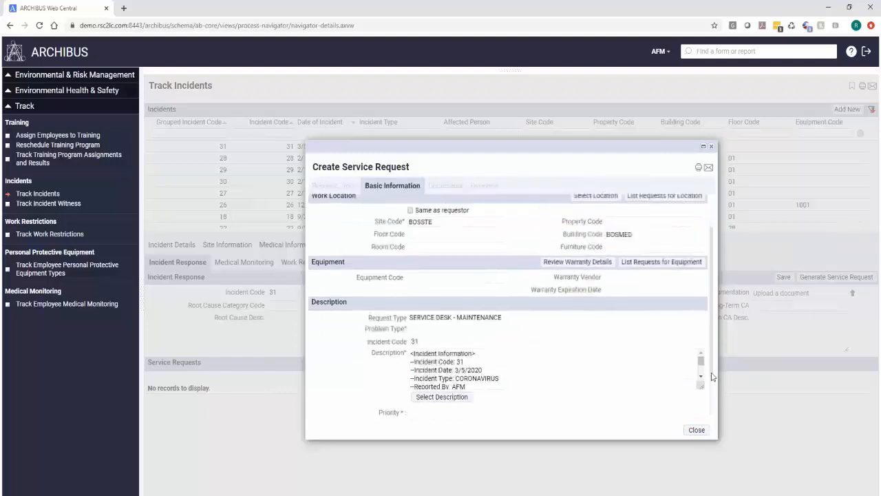
pyautogui.scroll(-3)
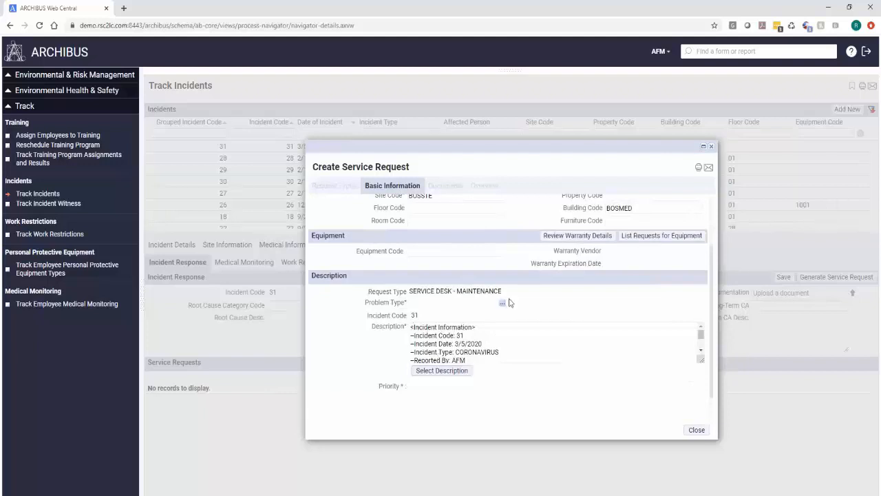
pyautogui.click(502, 303)
pyautogui.write("Deep clean of Bob's infected area")
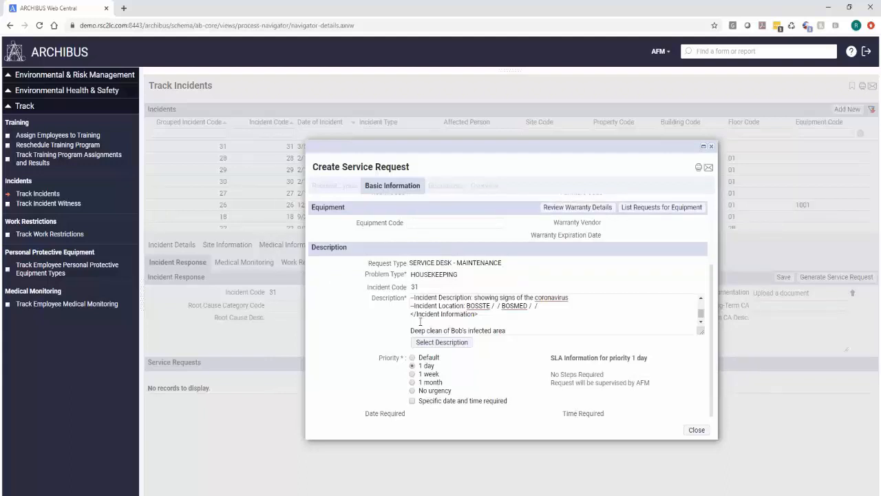
pyautogui.click(696, 429)
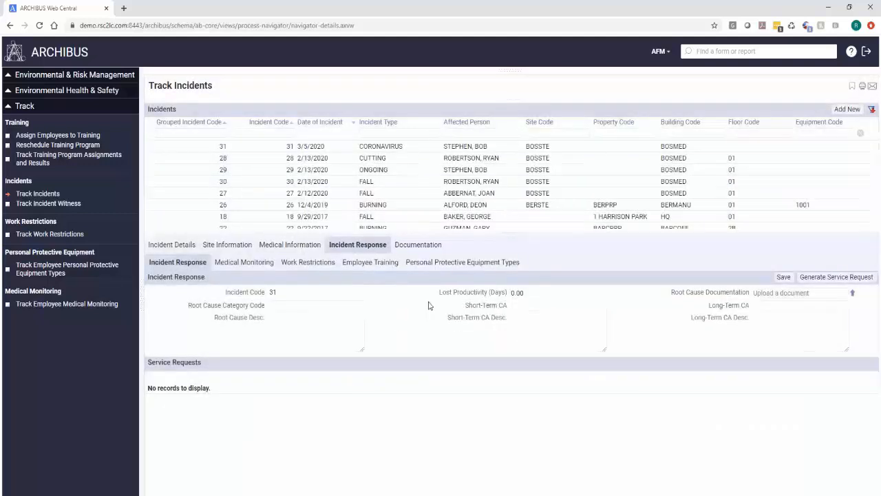
# - List the employee's work restrictions and select the temporary HEALTH restriction from 2/13/2020
pyautogui.click(416, 245)
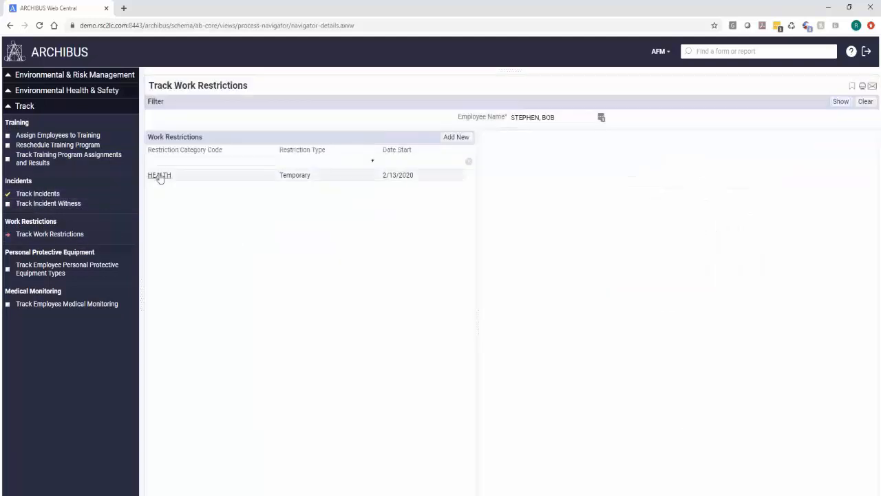
pyautogui.click(159, 175)
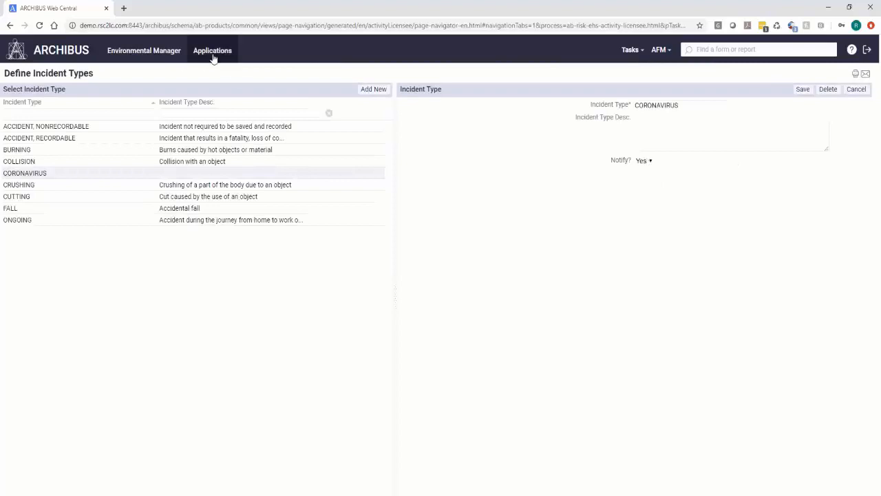
pyautogui.click(212, 49)
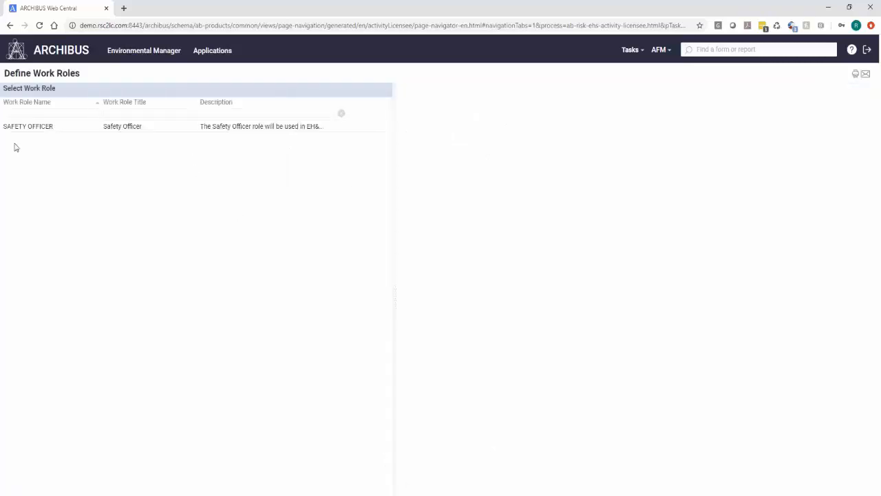
pyautogui.click(28, 127)
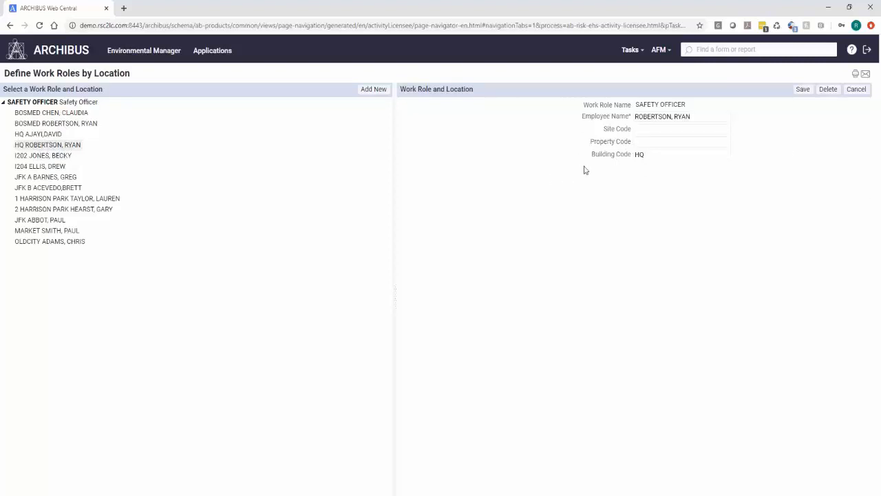
pyautogui.moveTo(178, 278)
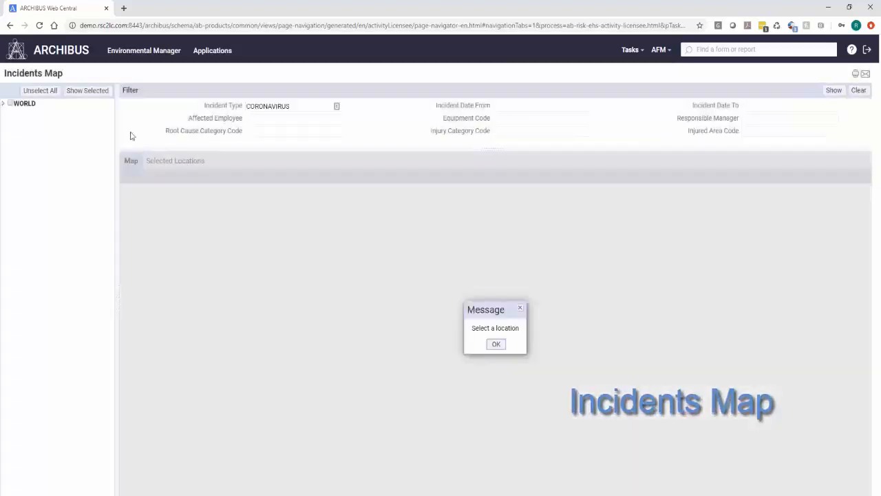
# - Dismiss the select-a-location message and zoom the incidents map out around the BOSMED coronavirus incident in Boston
pyautogui.click(495, 345)
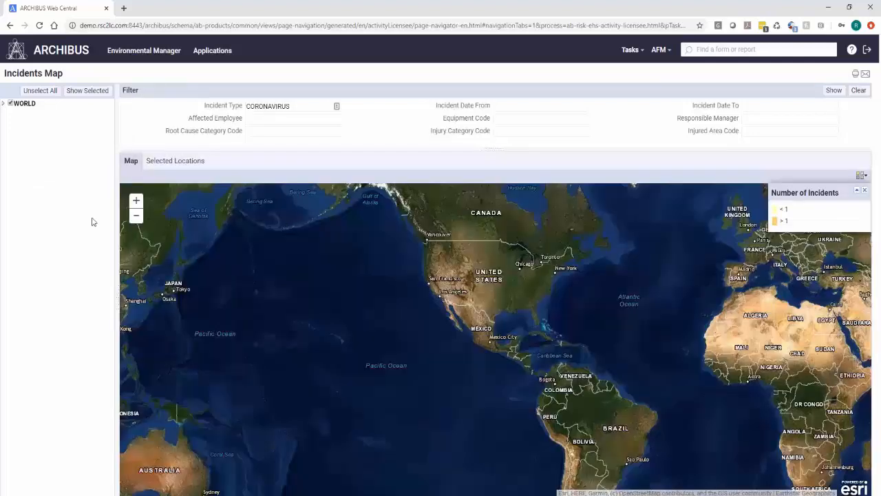
pyautogui.moveTo(148, 275)
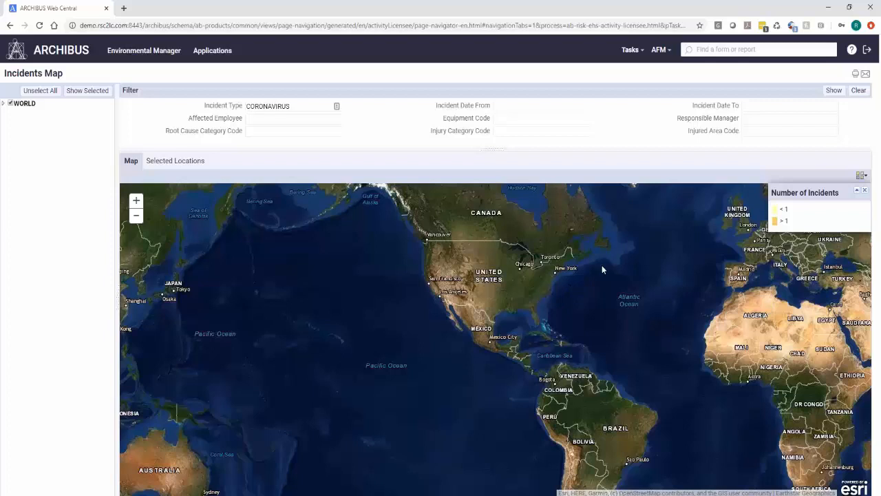
pyautogui.moveTo(242, 363)
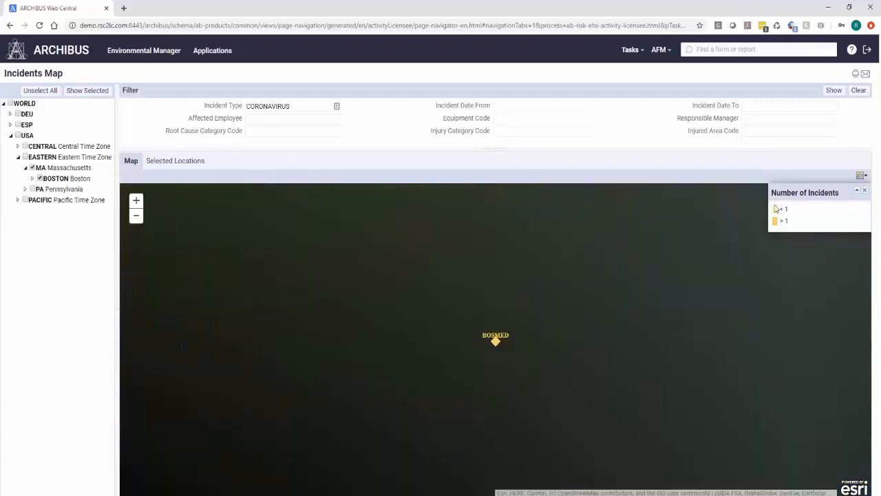
pyautogui.click(496, 337)
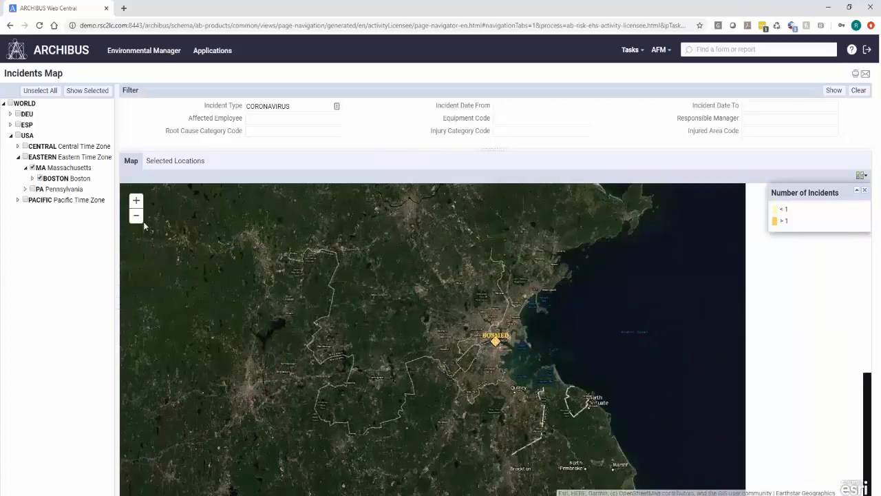
pyautogui.click(135, 215)
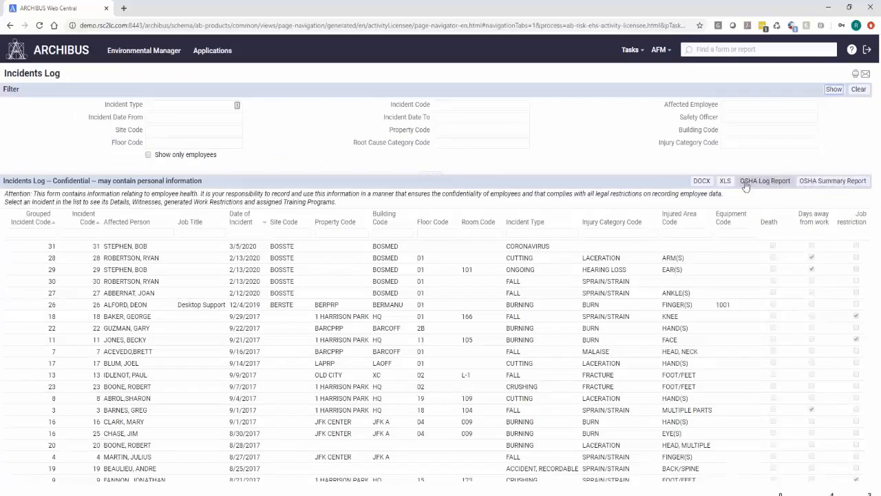
# - Bring up the OSHA log report filter from the Incidents Log, set to year 2020
pyautogui.click(763, 180)
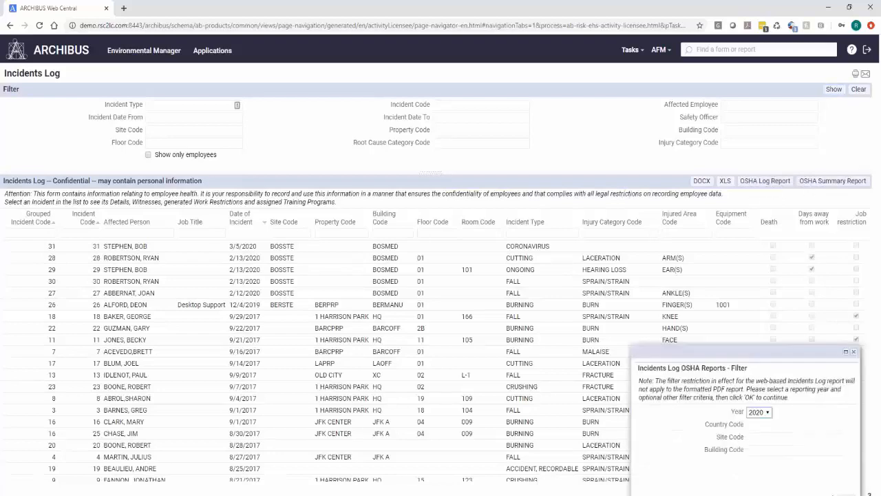